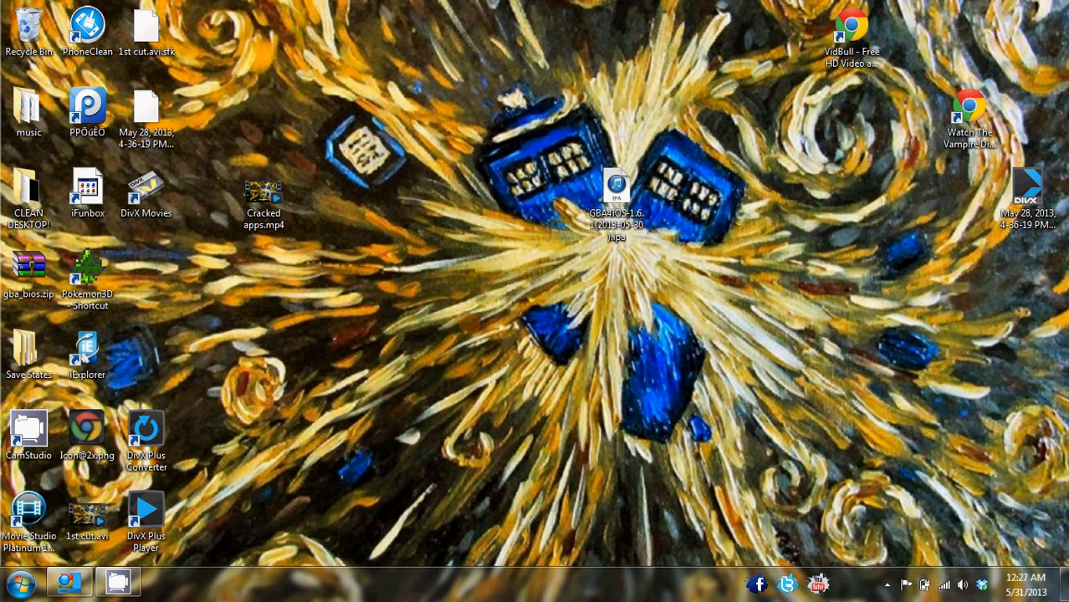
Move the GBA4iOS IPA file icon to the upper right of the desktop
{"action": "left_click", "coordinate": [615, 200]}
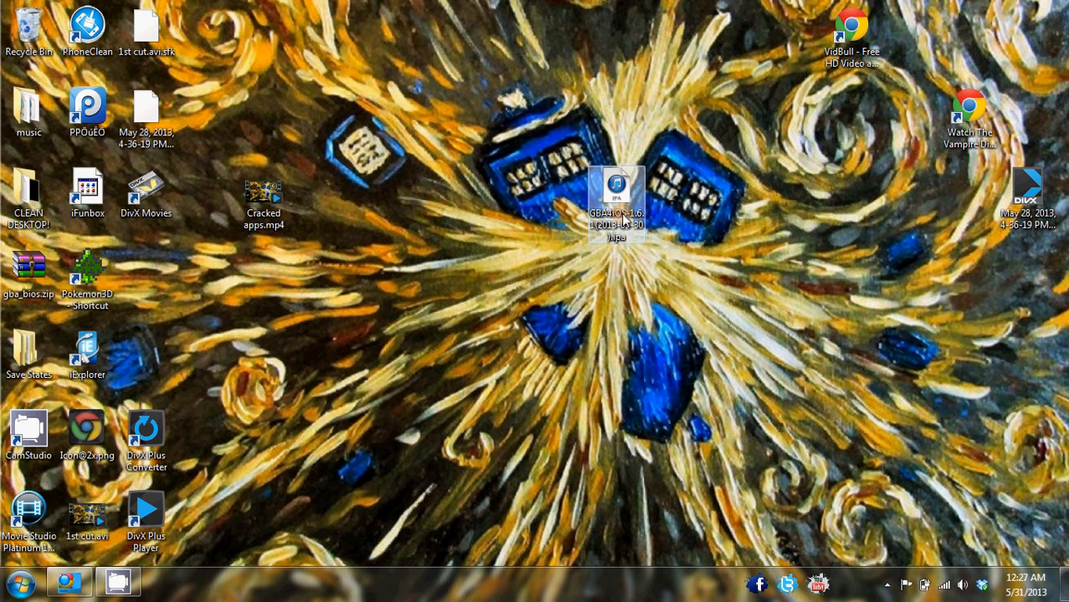
{"action": "left_click_drag", "start_coordinate": [616, 204], "coordinate": [792, 124]}
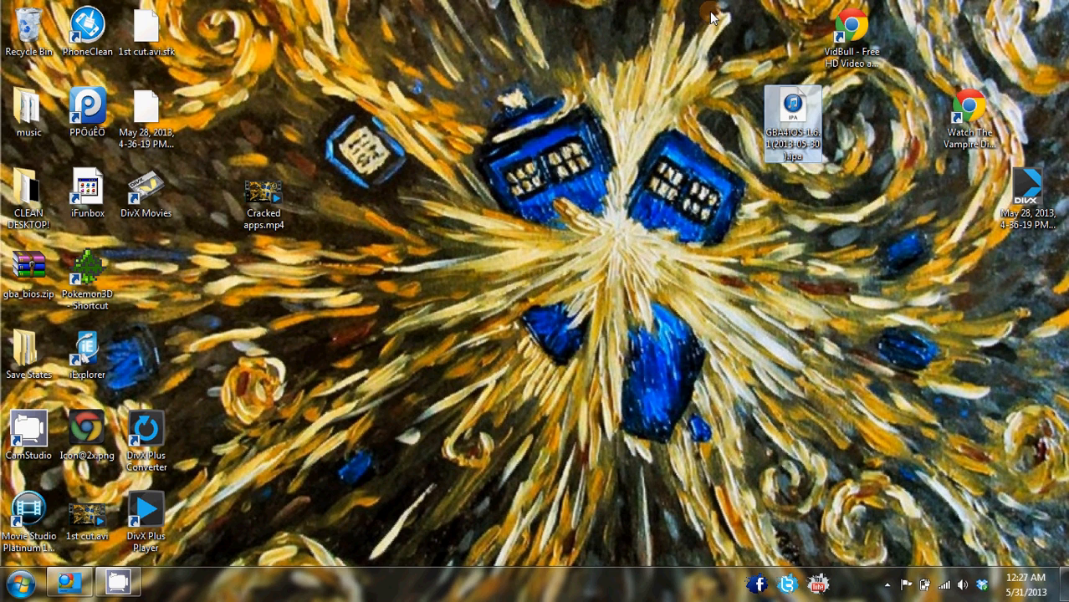
{"action": "left_click", "coordinate": [793, 121]}
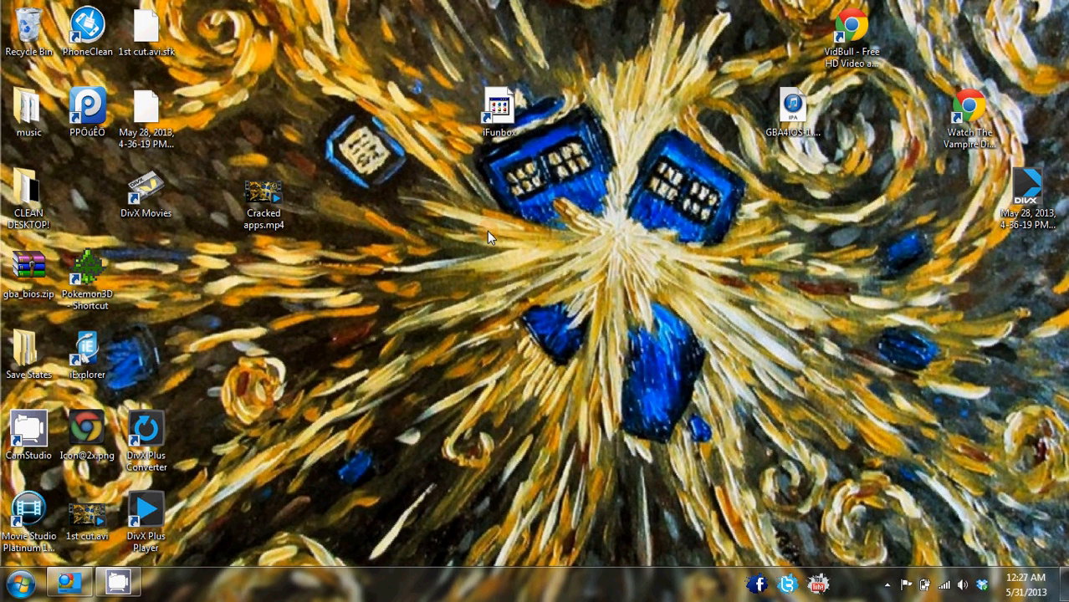
{"action": "mouse_move", "coordinate": [499, 109]}
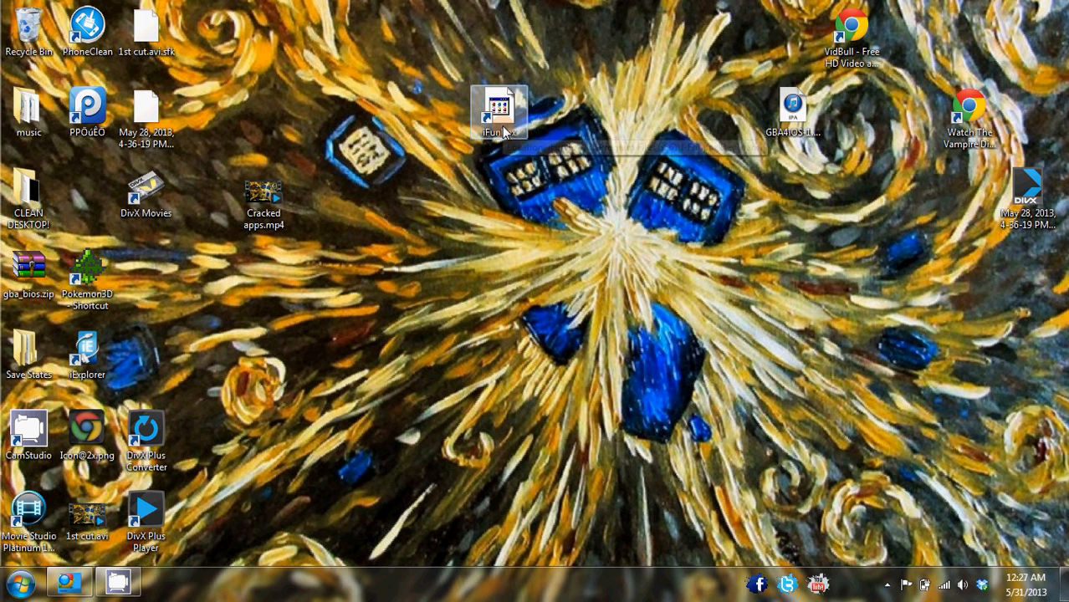
{"action": "mouse_move", "coordinate": [498, 111]}
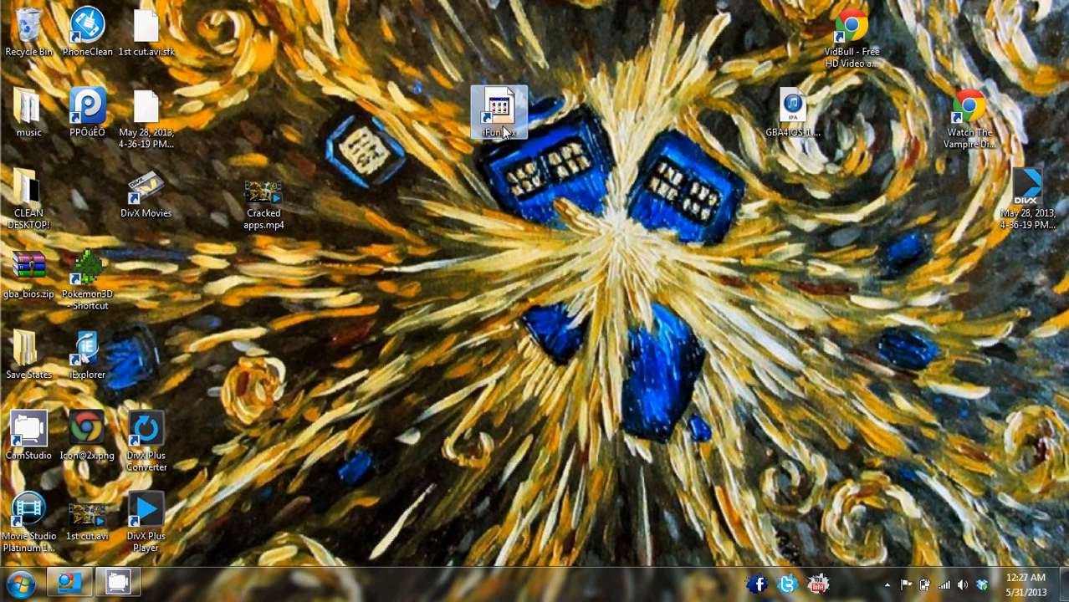
Launch iFunBox and install GBA4iOS-1.6.1(2013-05-30).ipa from the Desktop via Managing App Data > Install App
{"action": "double_click", "coordinate": [499, 110]}
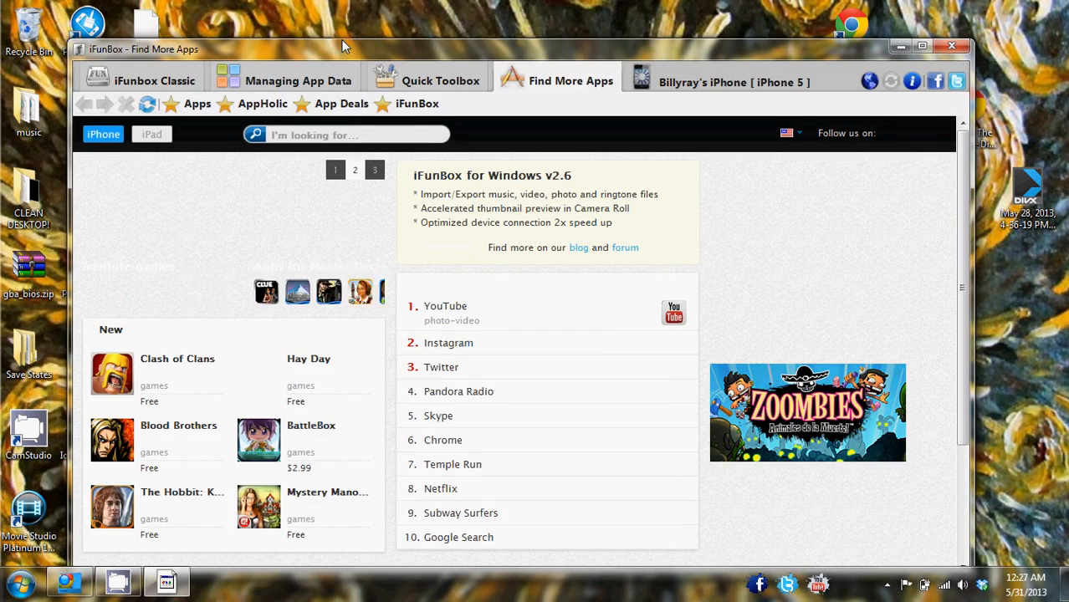
{"action": "left_click", "coordinate": [298, 80]}
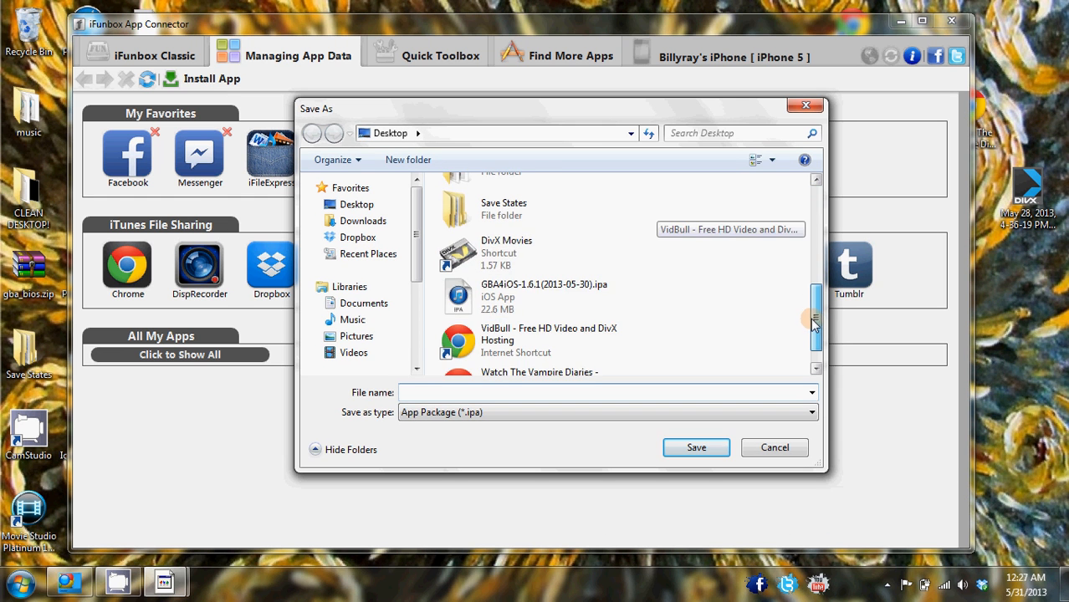
{"action": "left_click", "coordinate": [544, 294]}
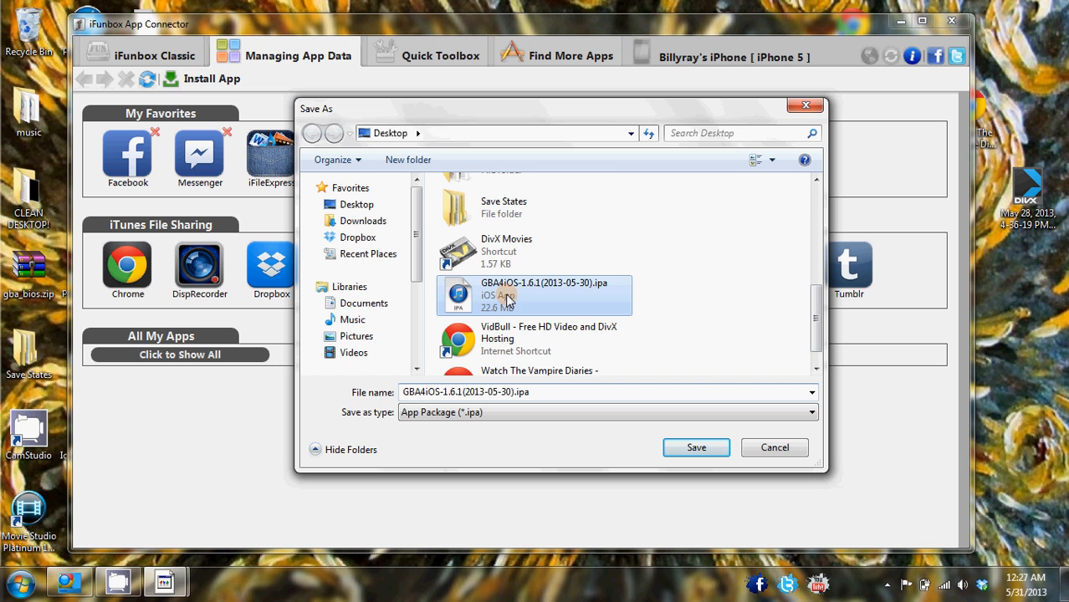
{"action": "left_click", "coordinate": [696, 448]}
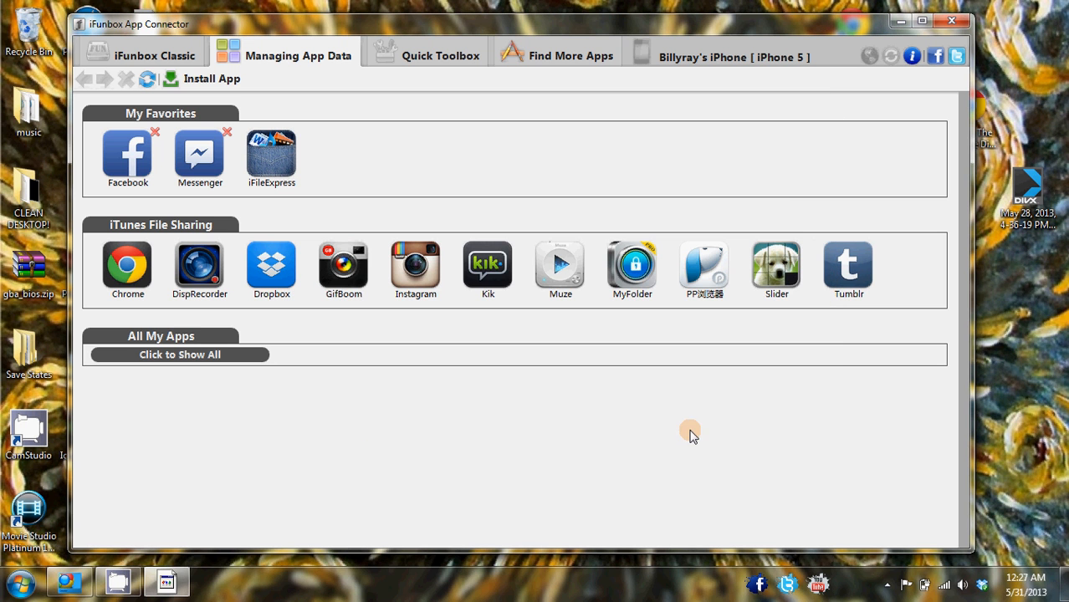
{"action": "mouse_move", "coordinate": [698, 408]}
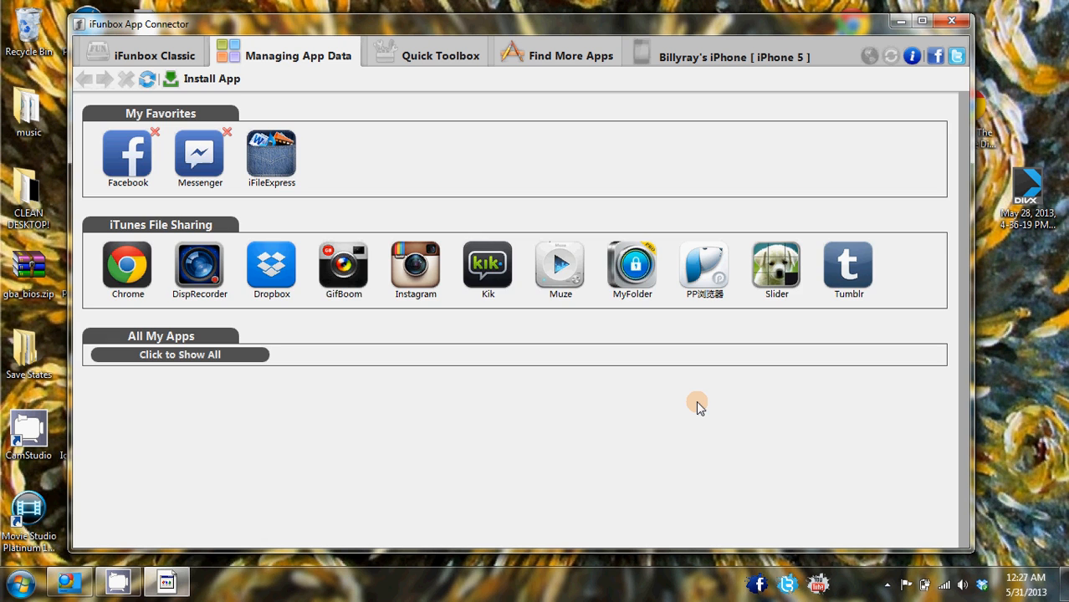
Let the install reach 100% All done, then close iFunBox to return to the desktop
{"action": "left_click", "coordinate": [211, 79]}
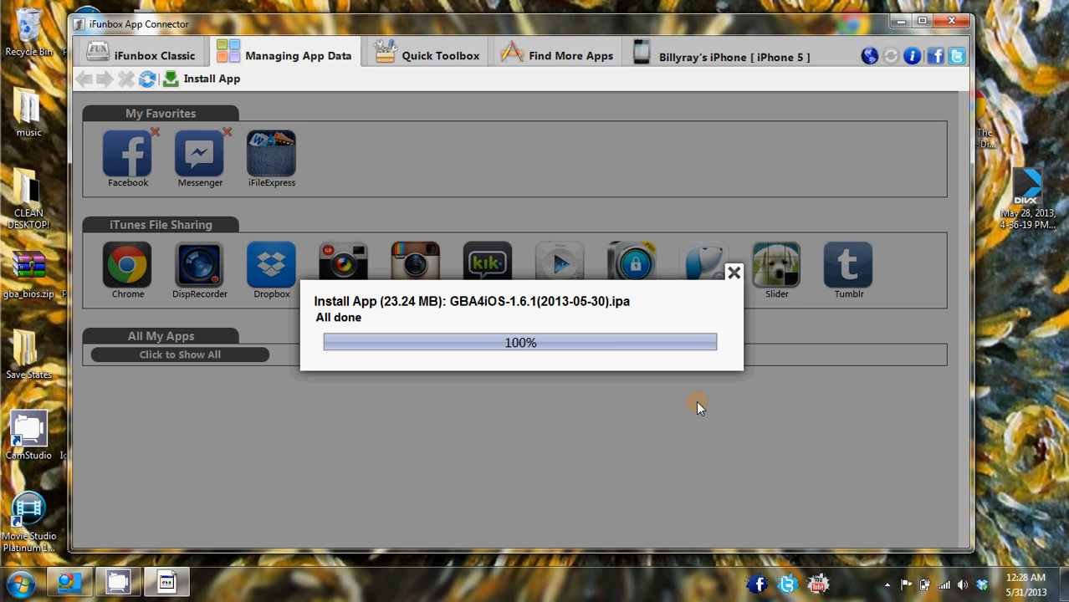
{"action": "mouse_move", "coordinate": [734, 273]}
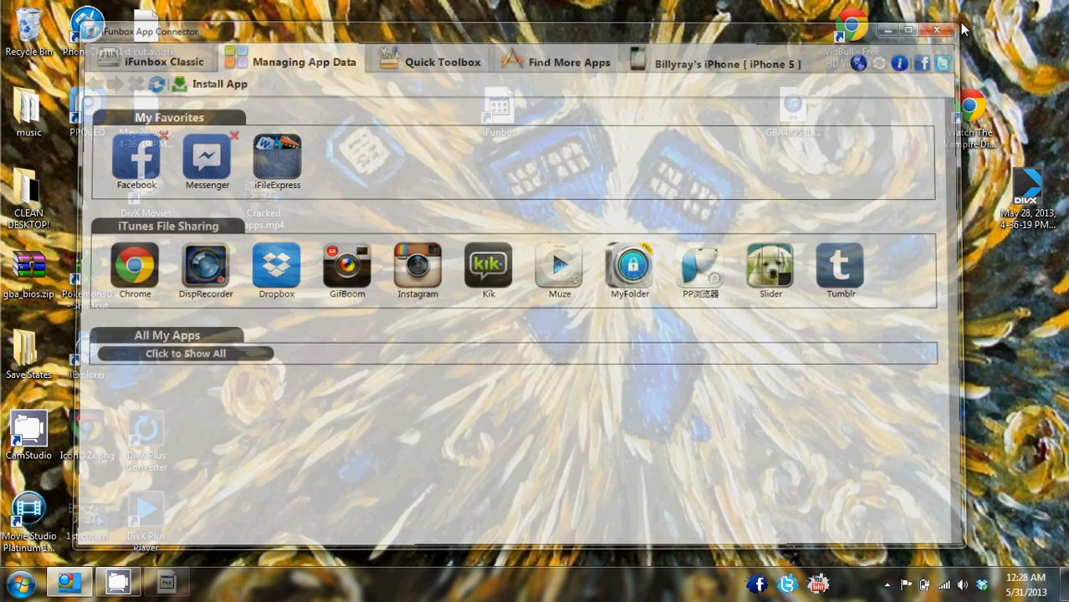
{"action": "left_click", "coordinate": [936, 30]}
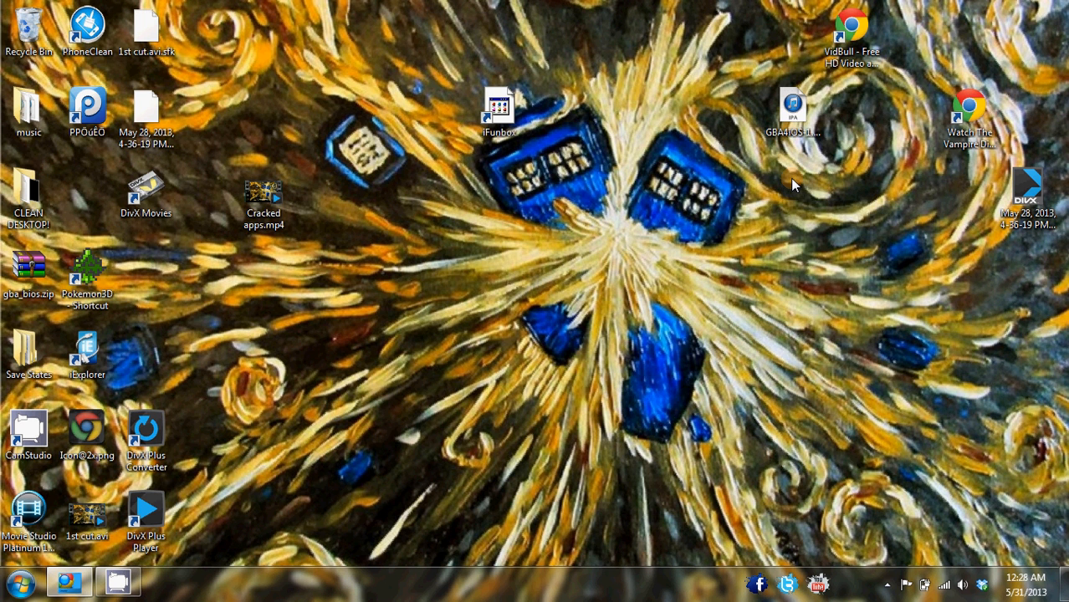